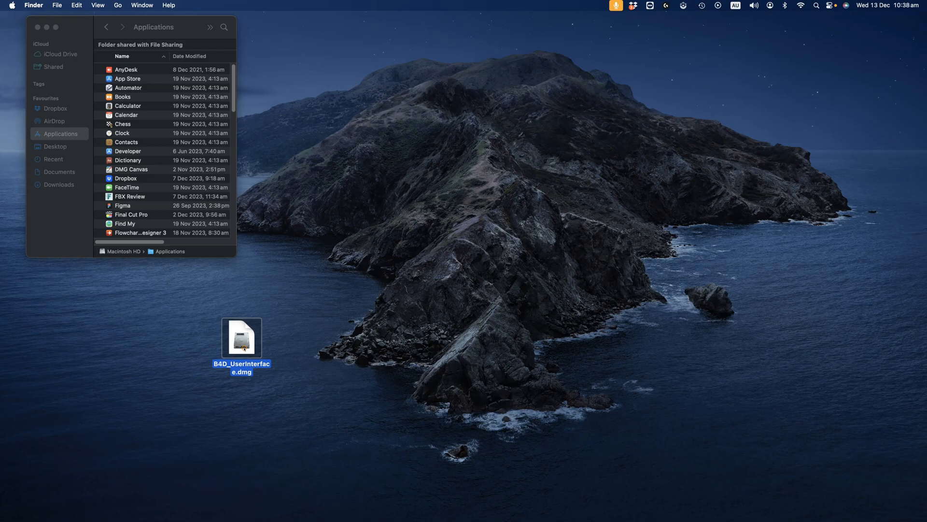
Step: Mount B4D_UserInterface.dmg from the desktop and agree to its licence terms
{"action": "double_click", "coordinate": [241, 332]}
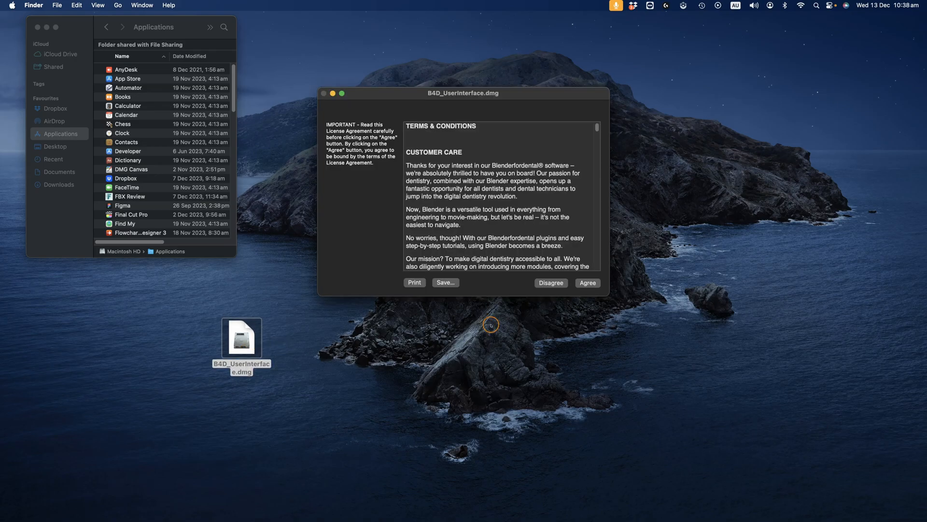
{"action": "scroll", "scroll_direction": "down", "scroll_amount": 3}
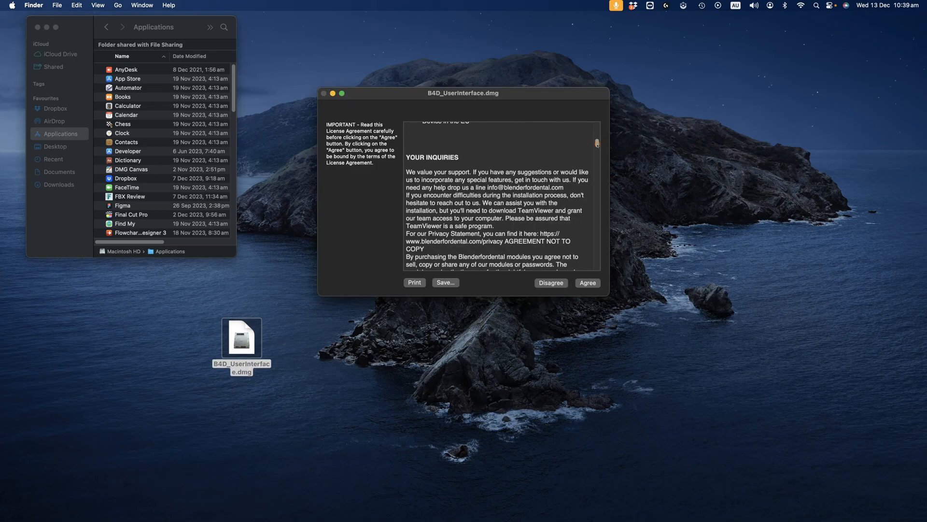
{"action": "left_click", "coordinate": [586, 282]}
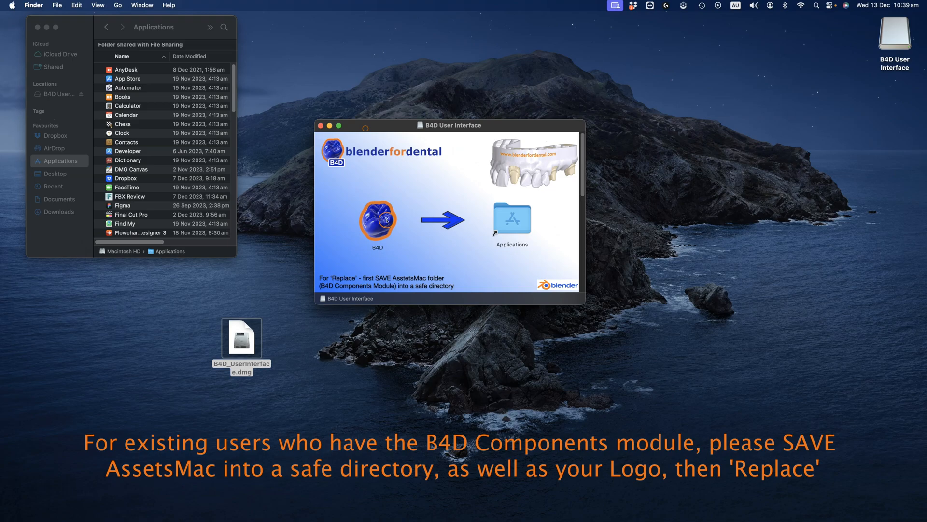
Step: Copy B4D into Applications, close the installer, and expand the B4D and B4D_UserInterface folders
{"action": "left_click", "coordinate": [378, 222]}
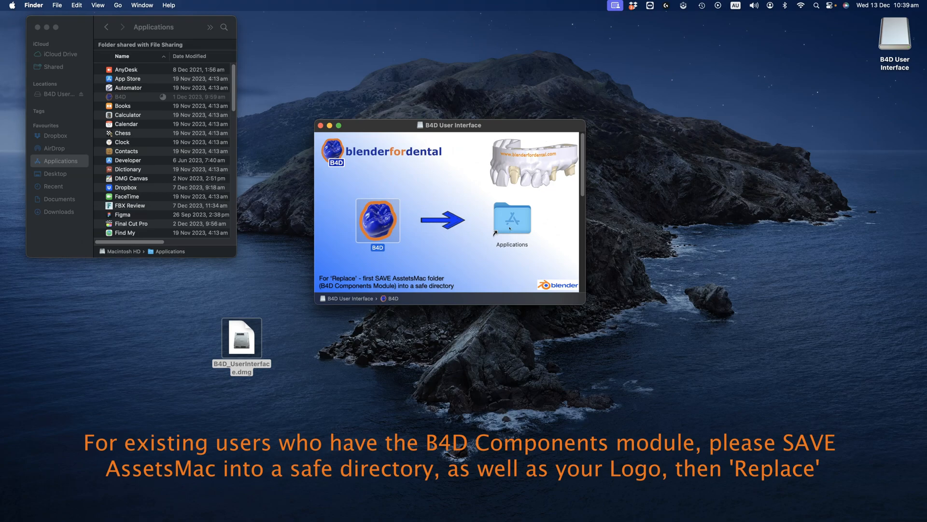
{"action": "left_click", "coordinate": [321, 124]}
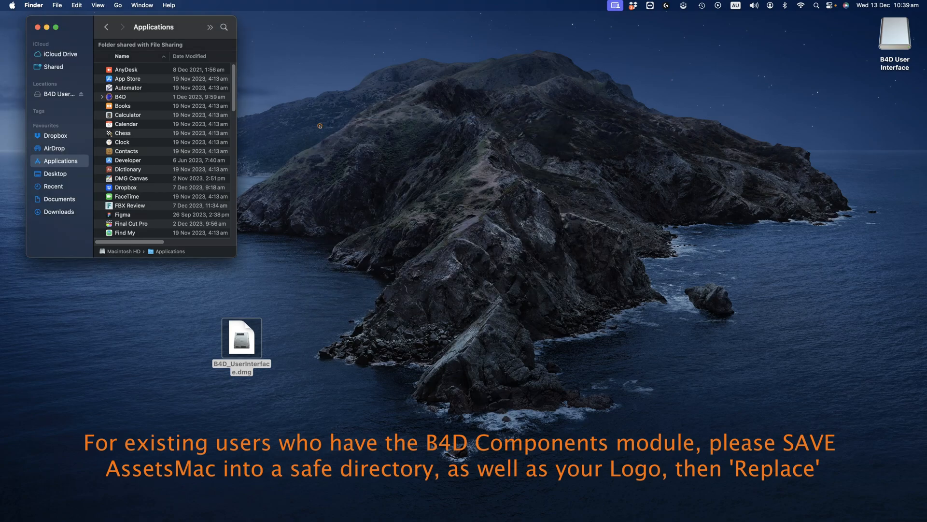
{"action": "left_click", "coordinate": [102, 97]}
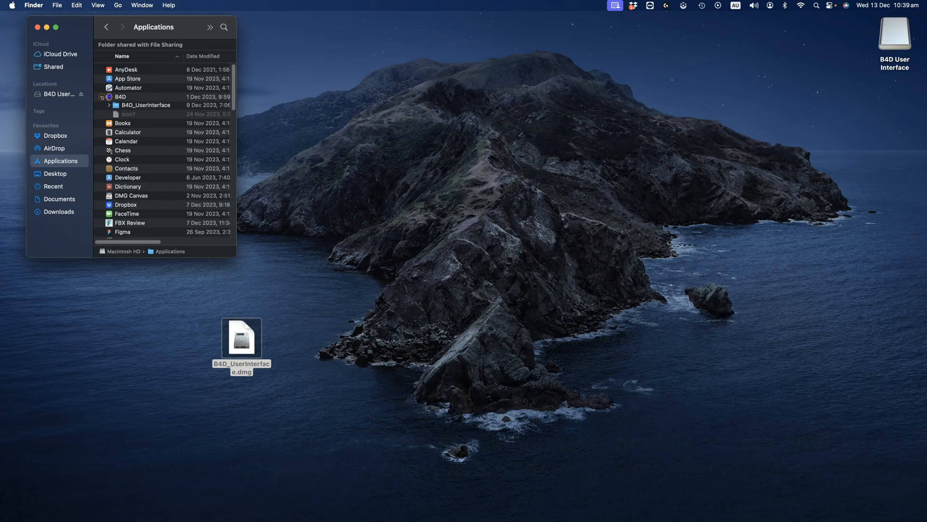
{"action": "left_click", "coordinate": [108, 105]}
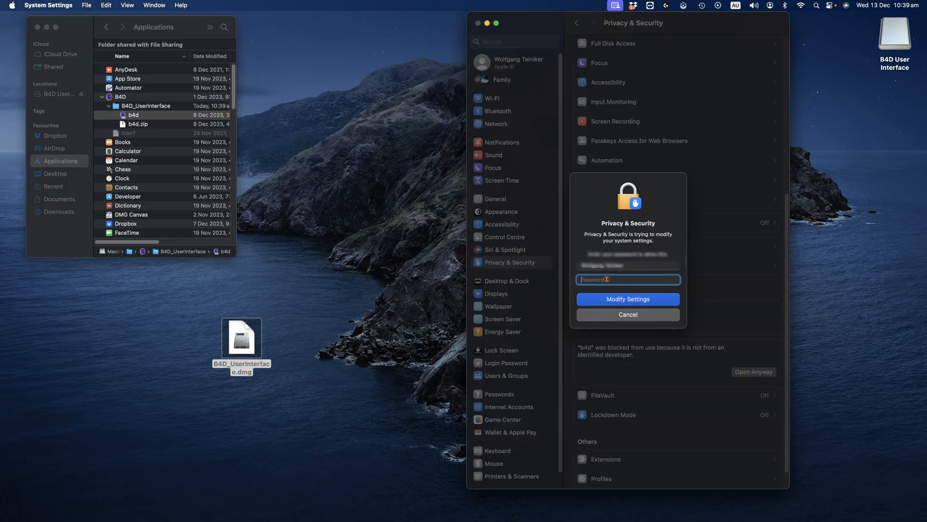
Step: Authorise the Privacy & Security change and let the blocked b4d app open anyway
{"action": "left_click", "coordinate": [628, 314]}
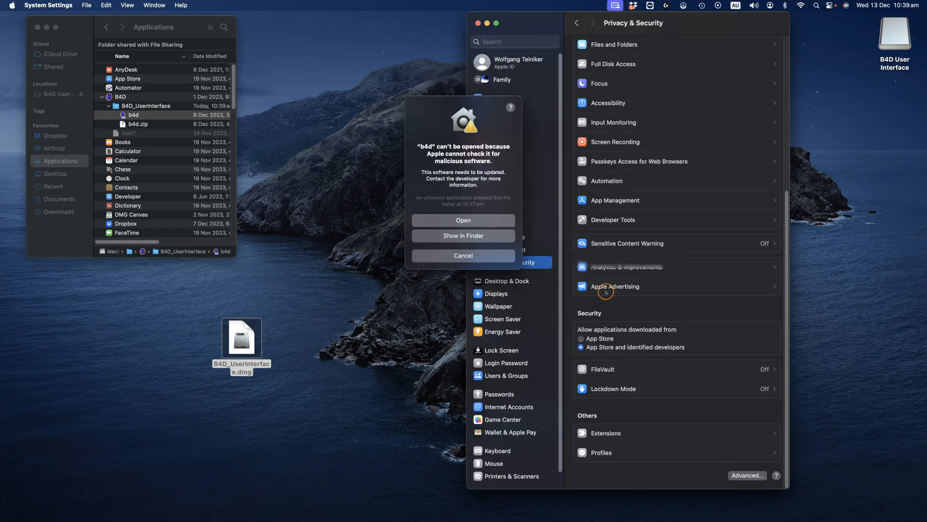
{"action": "left_click", "coordinate": [463, 220]}
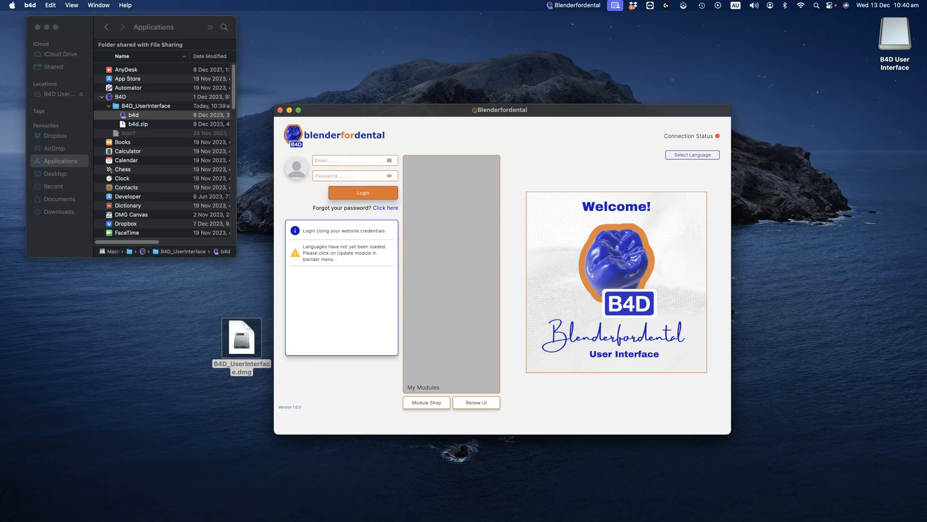
Step: Log in with the website email and password, then install the Model Designer - PC & Mac module
{"action": "left_click", "coordinate": [348, 159]}
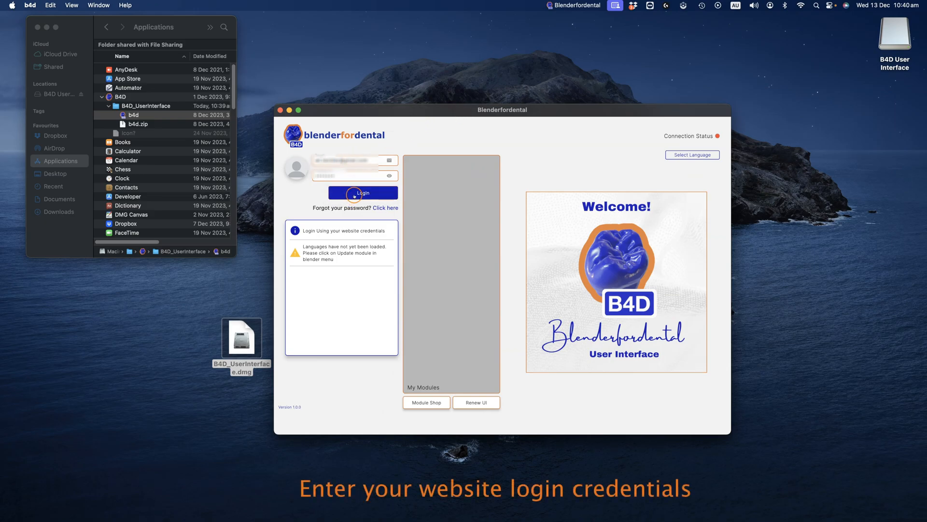
{"action": "left_click", "coordinate": [362, 193]}
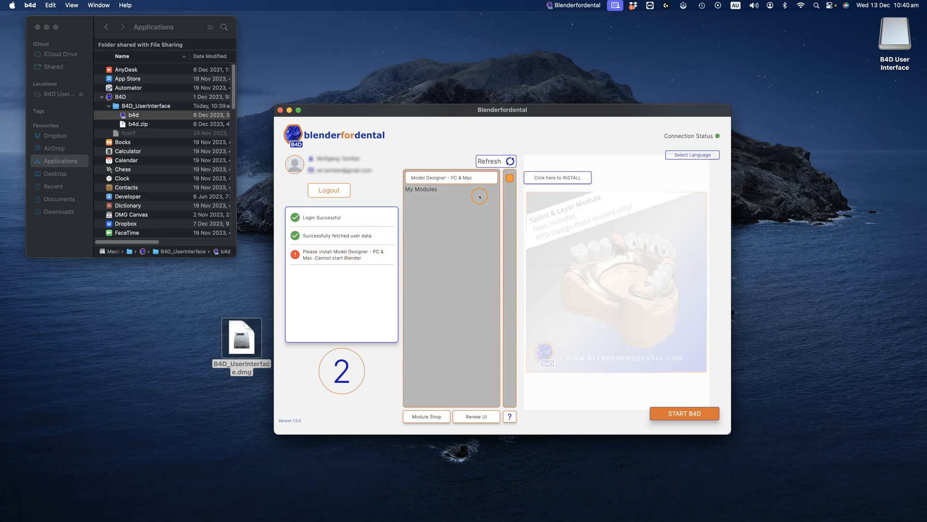
{"action": "left_click", "coordinate": [557, 177]}
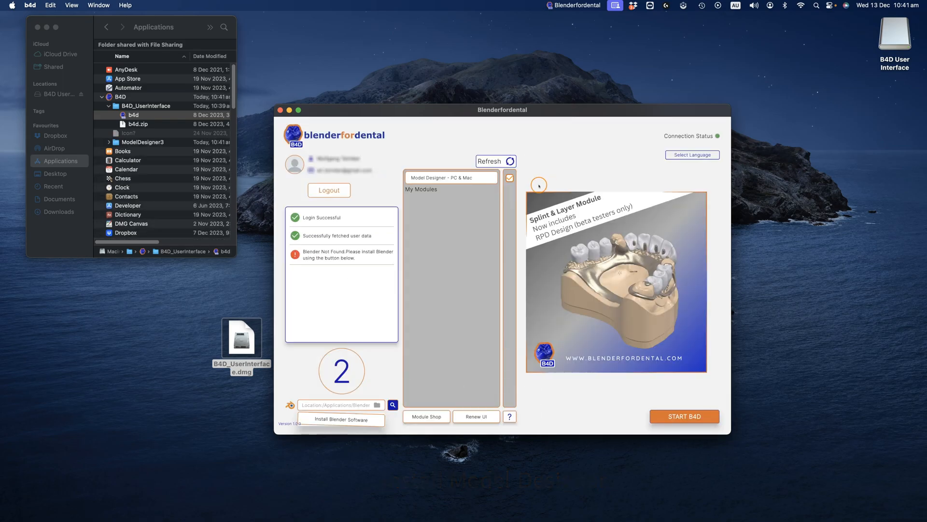
{"action": "mouse_move", "coordinate": [340, 419]}
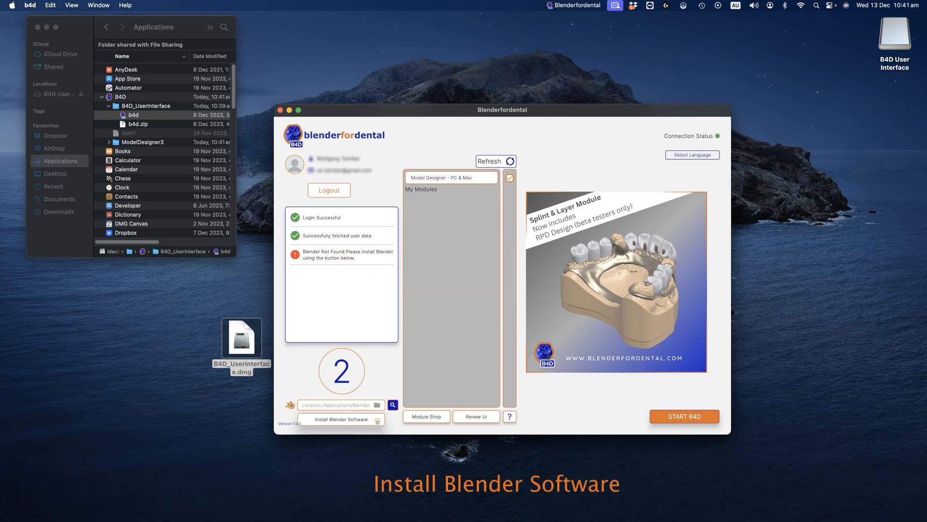
Step: Download Blender via the Install Blender Software button
{"action": "left_click", "coordinate": [338, 418]}
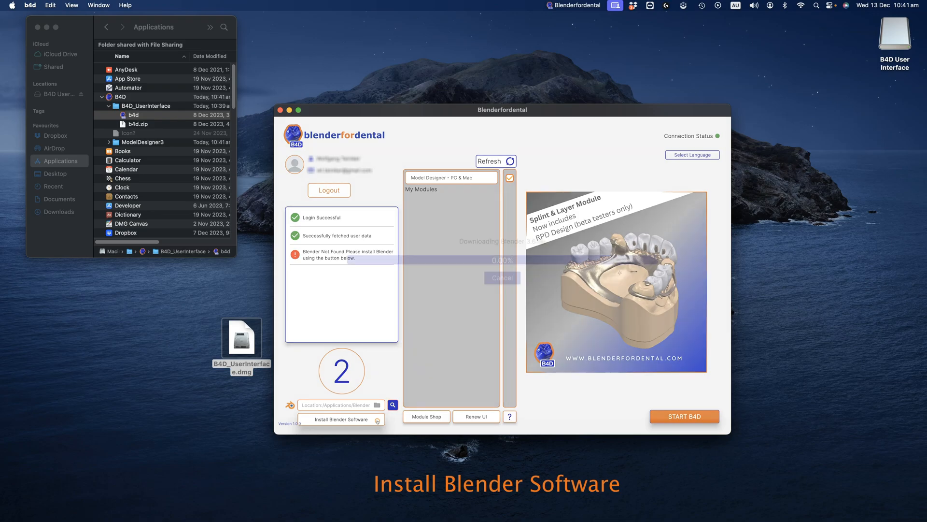
{"action": "left_click", "coordinate": [338, 418]}
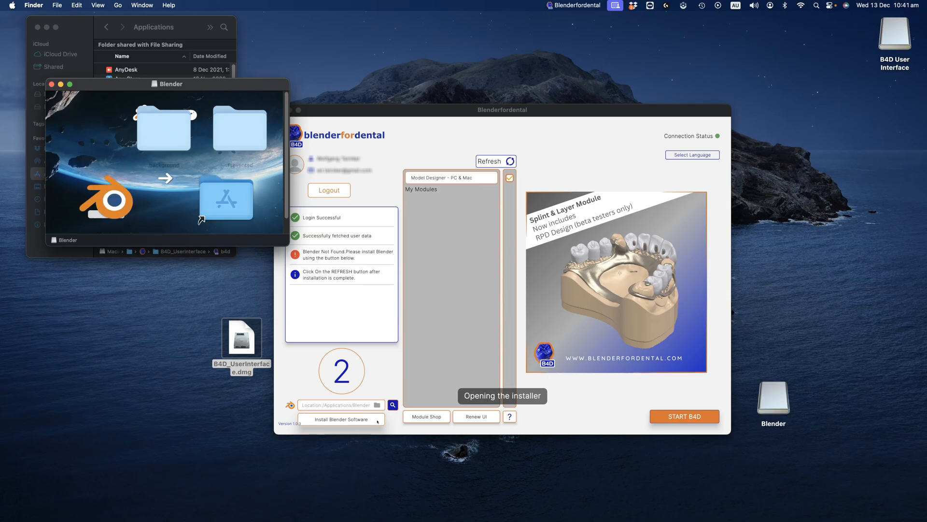
Step: Copy Blender into Applications and move the B4D_UserInterface disk image to the Bin
{"action": "left_click", "coordinate": [108, 196]}
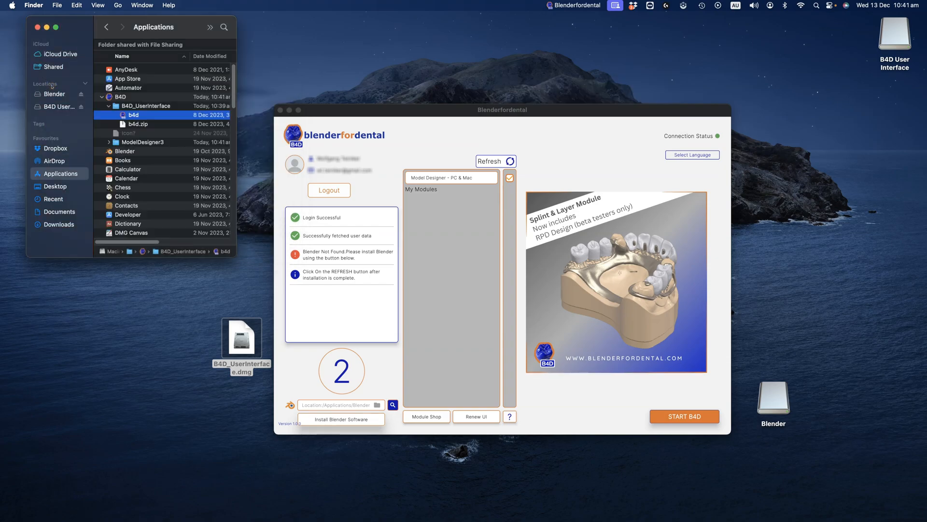
{"action": "right_click", "coordinate": [242, 330]}
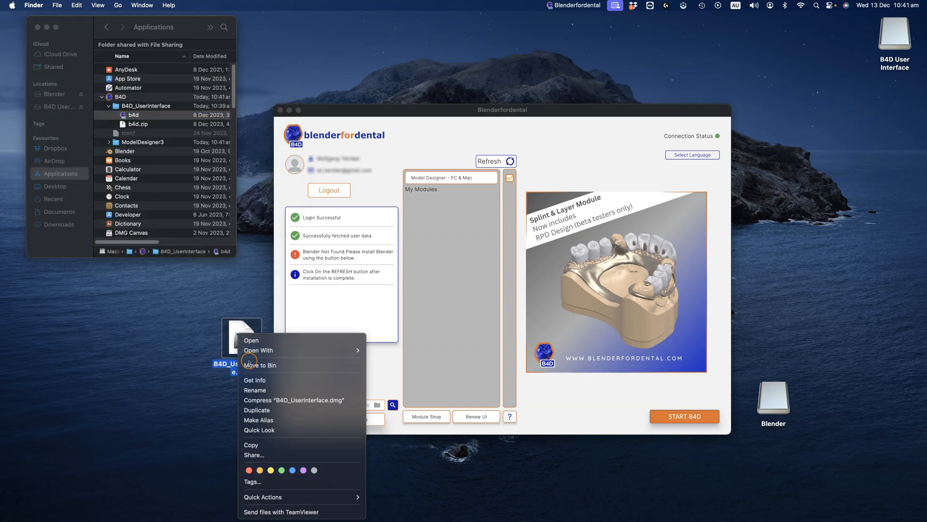
{"action": "right_click", "coordinate": [771, 398]}
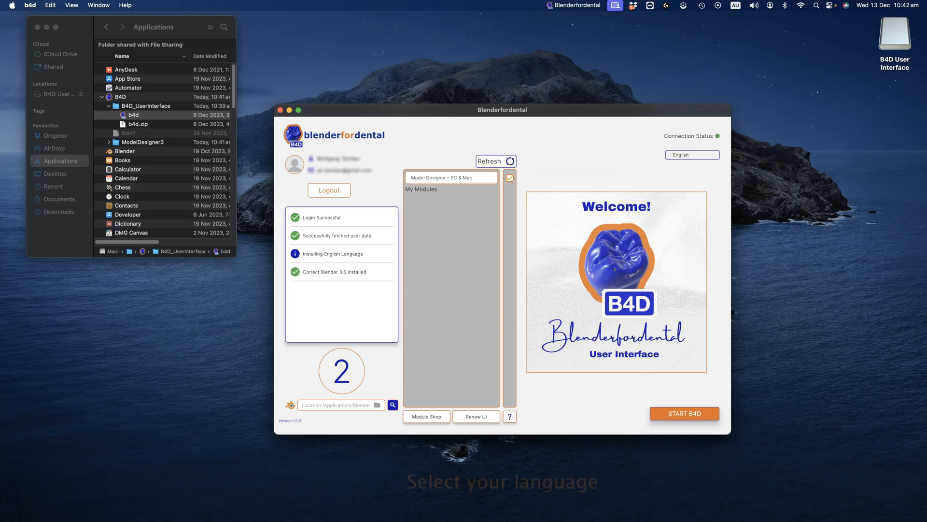
Step: Choose English as the B4D language and start B4D, launching Blender
{"action": "left_click", "coordinate": [691, 155]}
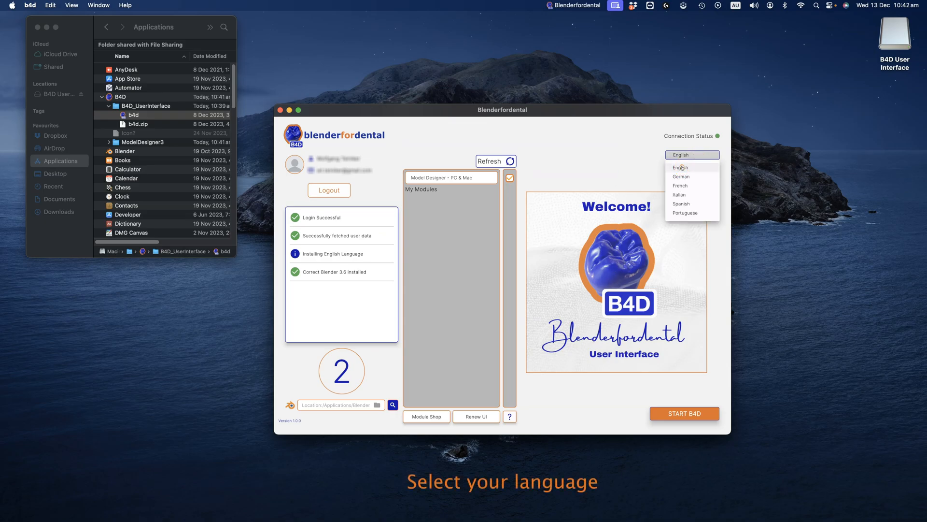
{"action": "left_click", "coordinate": [680, 167]}
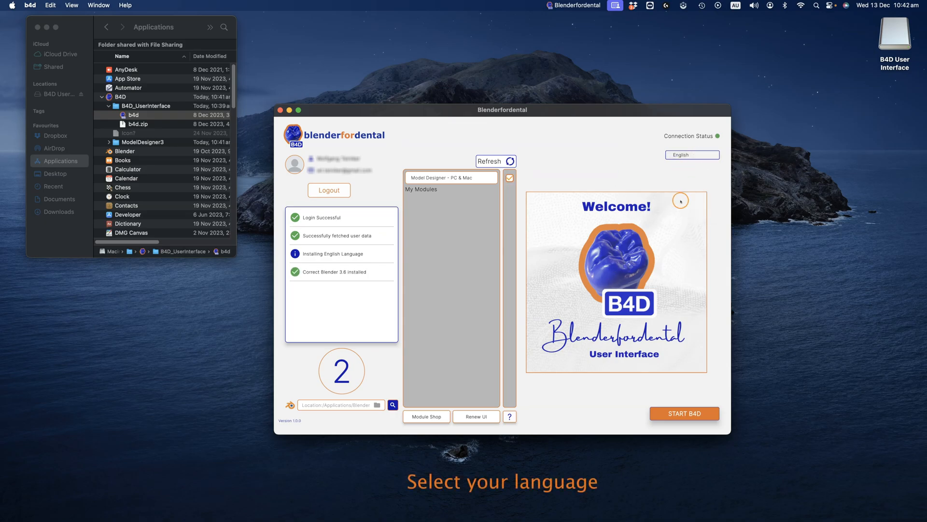
{"action": "left_click", "coordinate": [684, 413]}
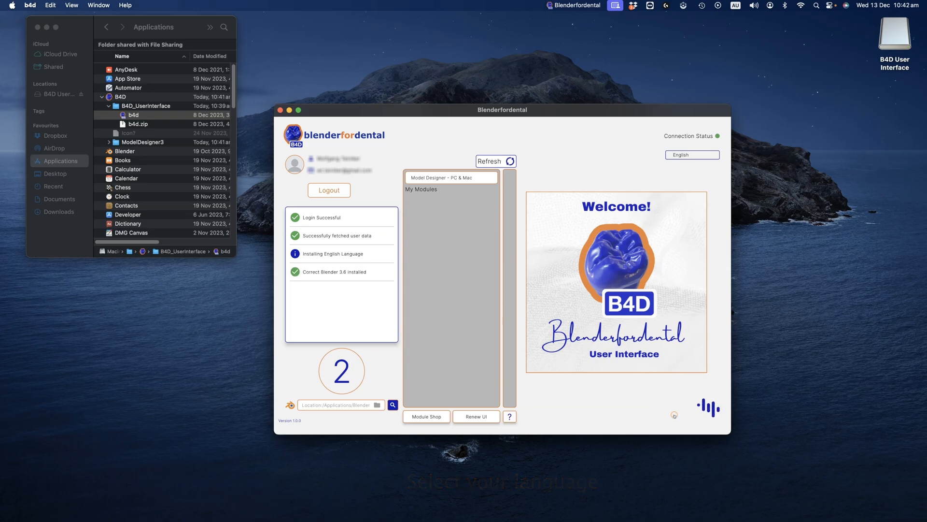
{"action": "left_click", "coordinate": [281, 110]}
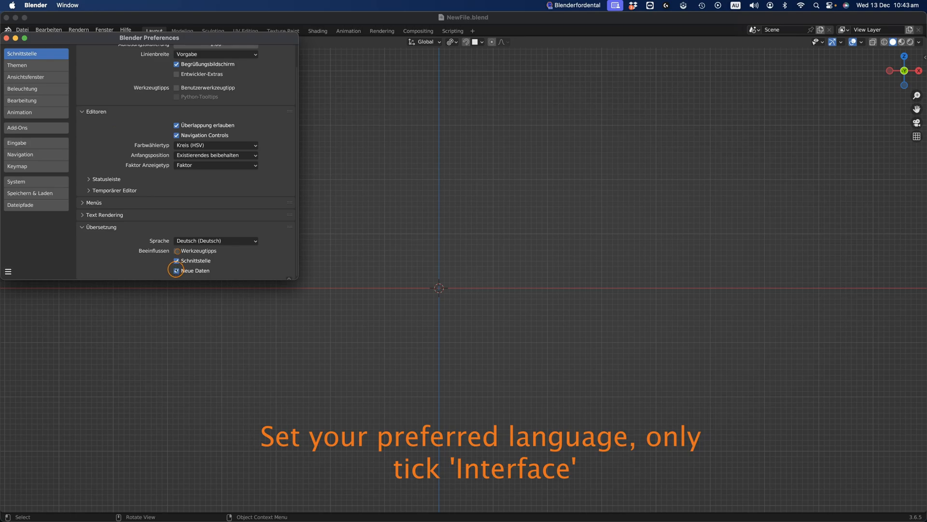
Step: Set Blender's language to English with New Data translation unticked
{"action": "left_click", "coordinate": [215, 240]}
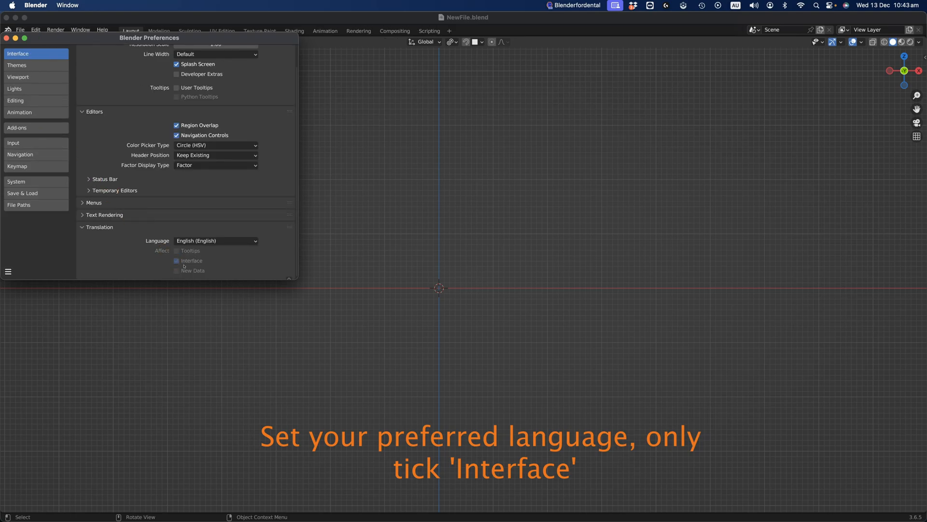
{"action": "left_click", "coordinate": [17, 65]}
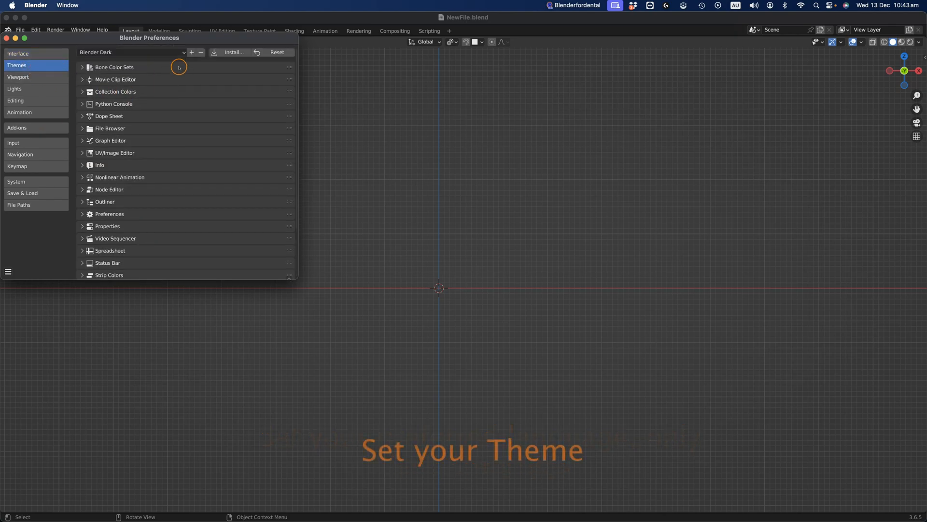
Step: Install Ocean.xml from Applications/B4D/ModelDesigner3/Themes as the Blender theme
{"action": "left_click", "coordinate": [234, 52]}
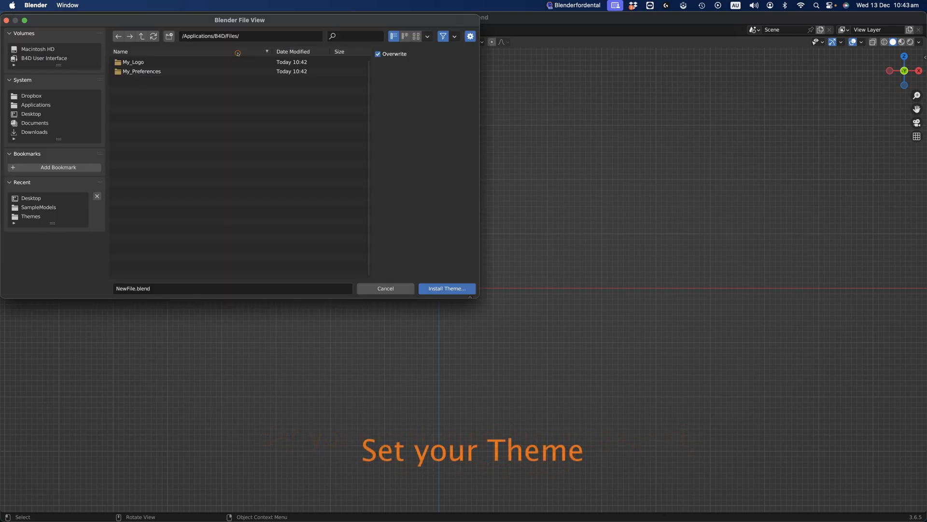
{"action": "left_click", "coordinate": [36, 104]}
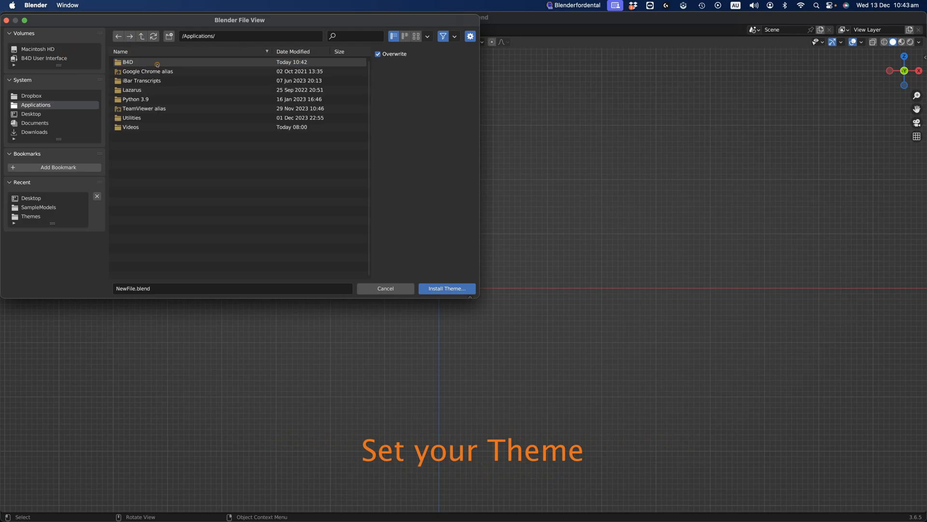
{"action": "double_click", "coordinate": [127, 62]}
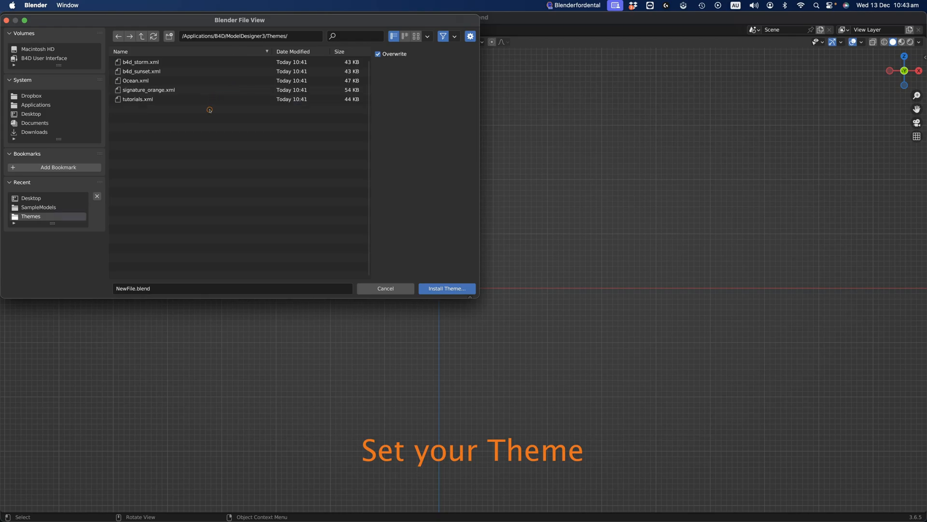
{"action": "left_click", "coordinate": [135, 80]}
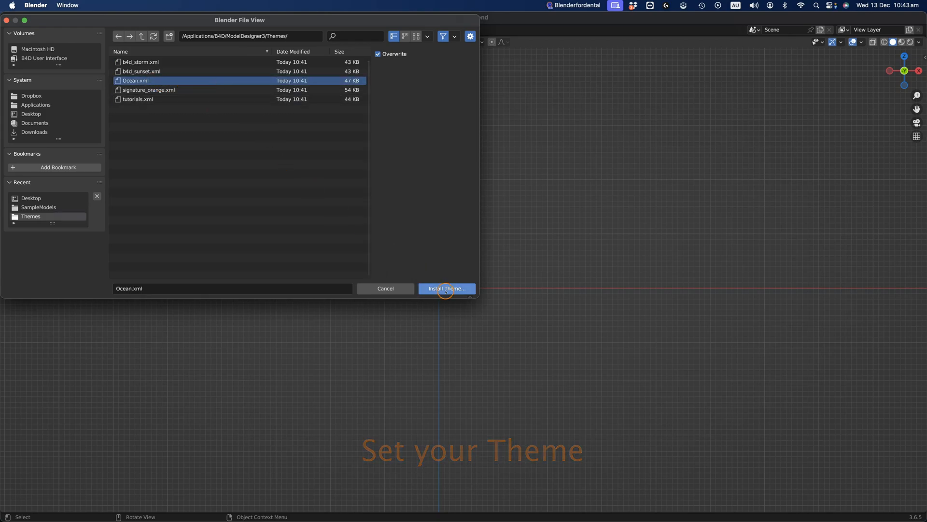
{"action": "left_click", "coordinate": [446, 288]}
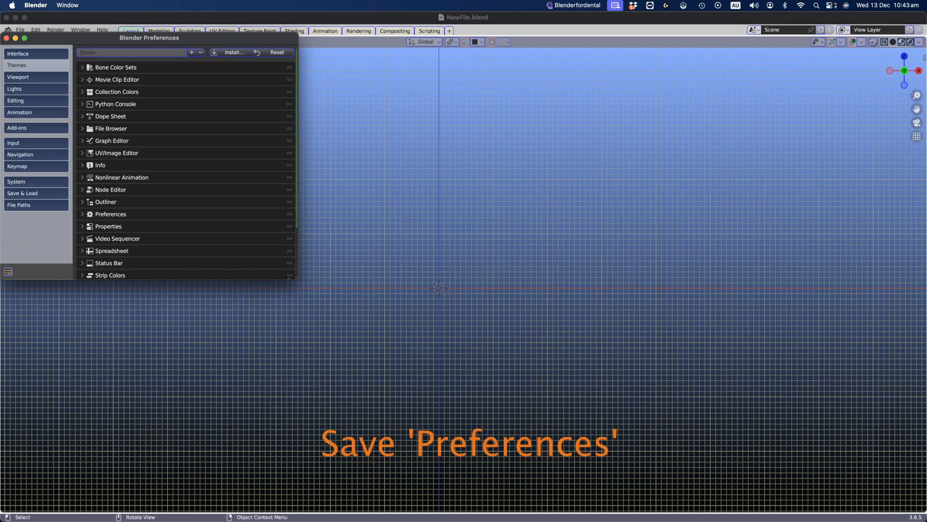
Step: Save the Blender preferences to keep the English interface and Ocean theme
{"action": "left_click", "coordinate": [8, 271]}
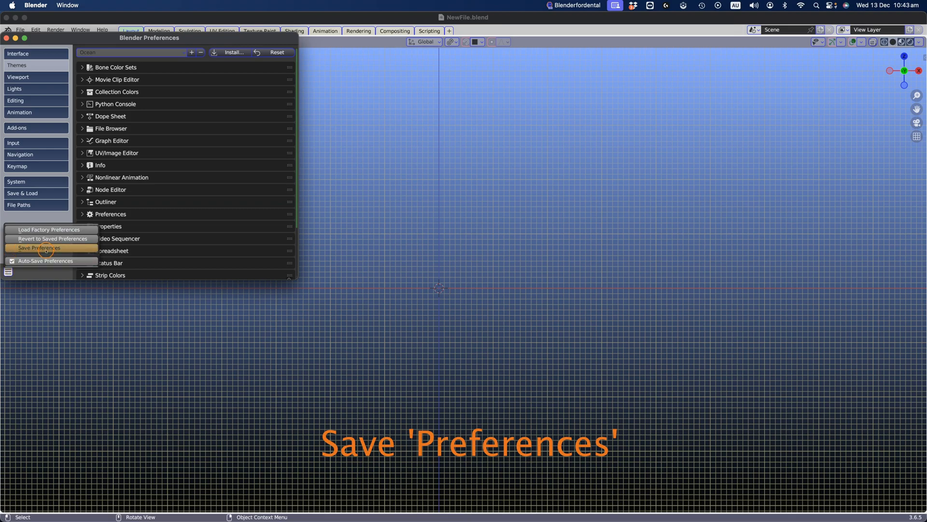
{"action": "left_click", "coordinate": [38, 248]}
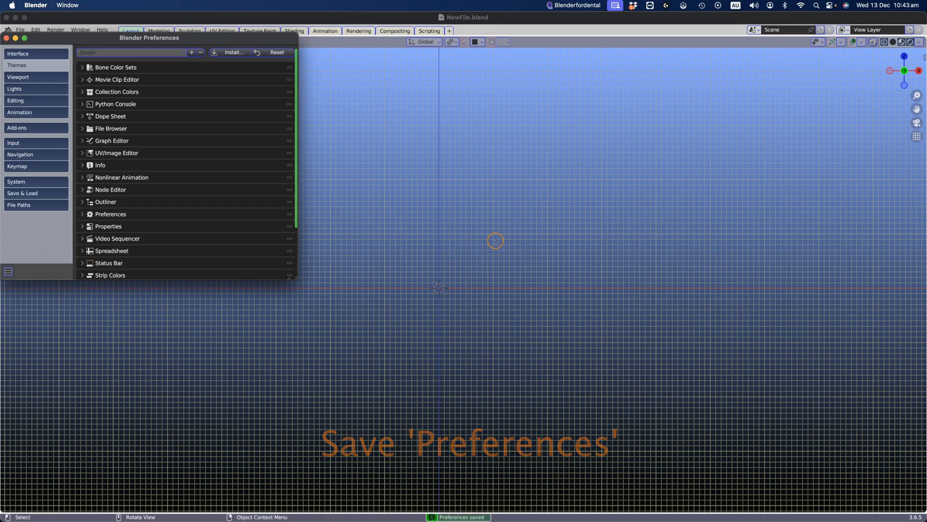